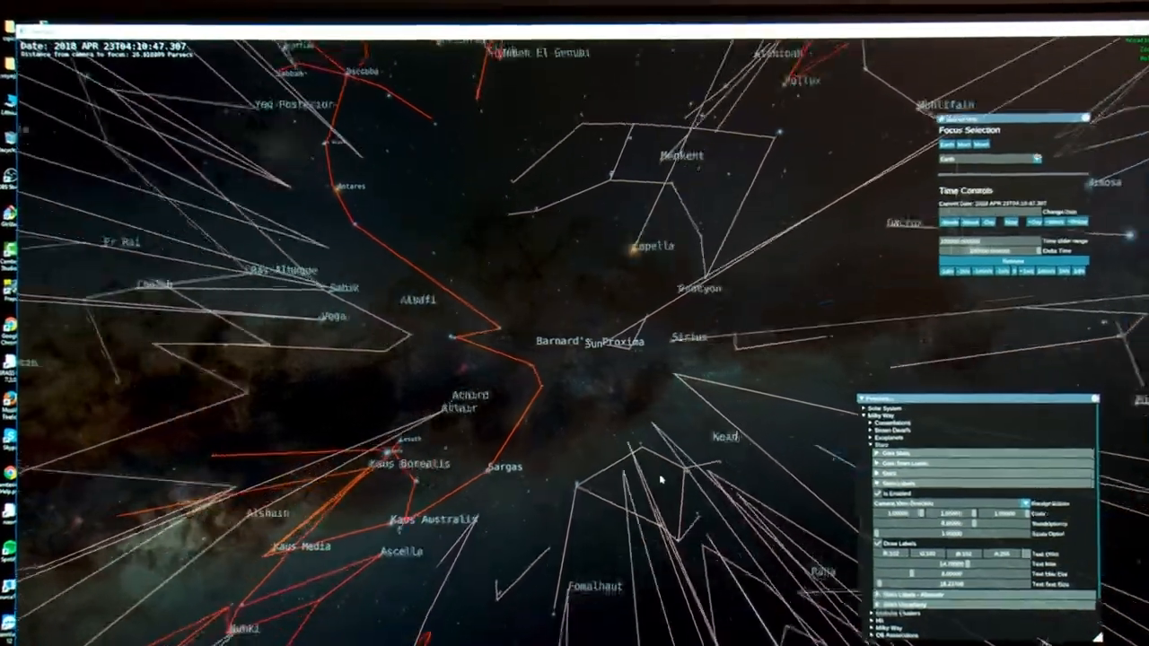
scroll("down", 3)
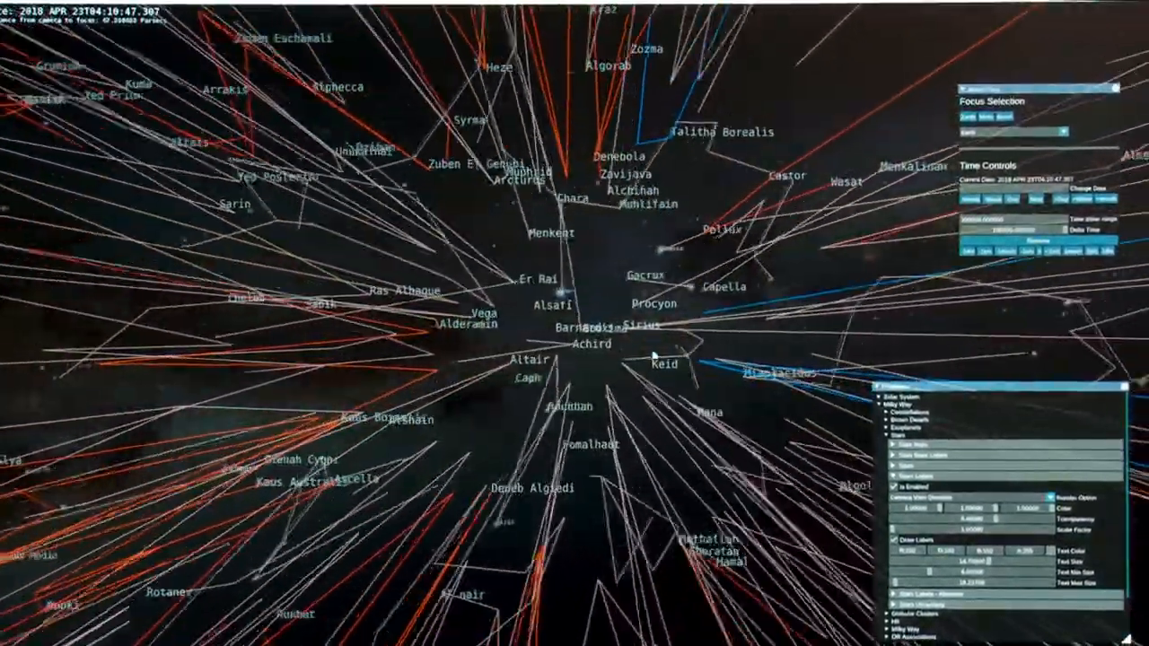